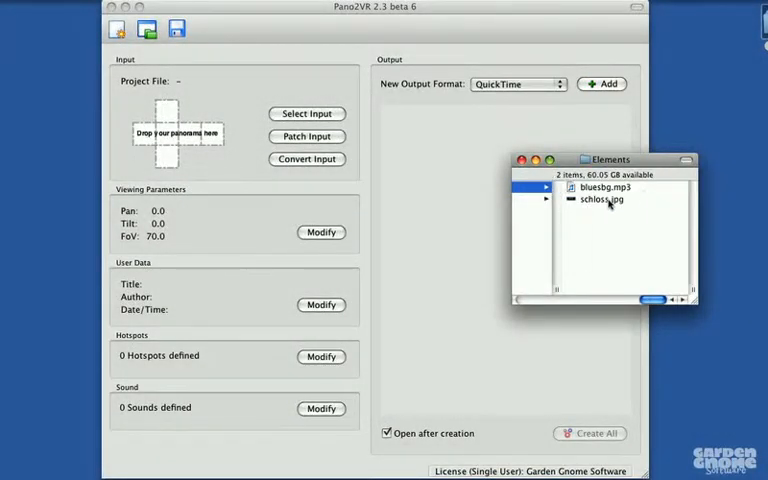
# Load schloss.jpg as the input, with type Cylinder and a 360° horizontal FoV
pyautogui.click(605, 188)
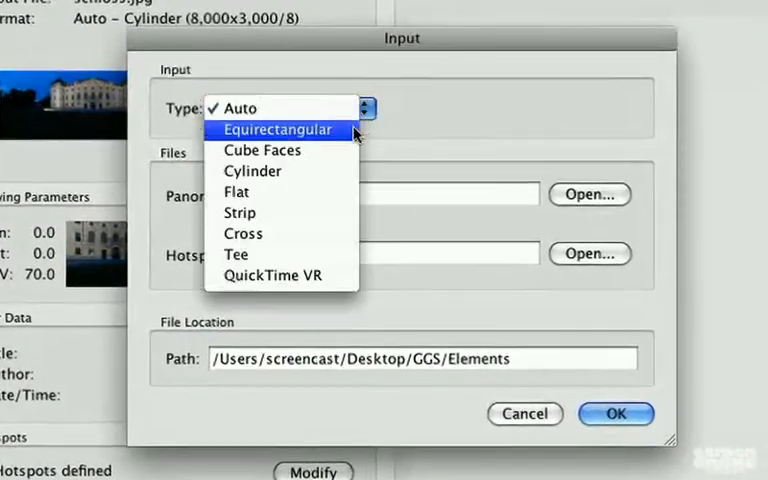
pyautogui.click(252, 170)
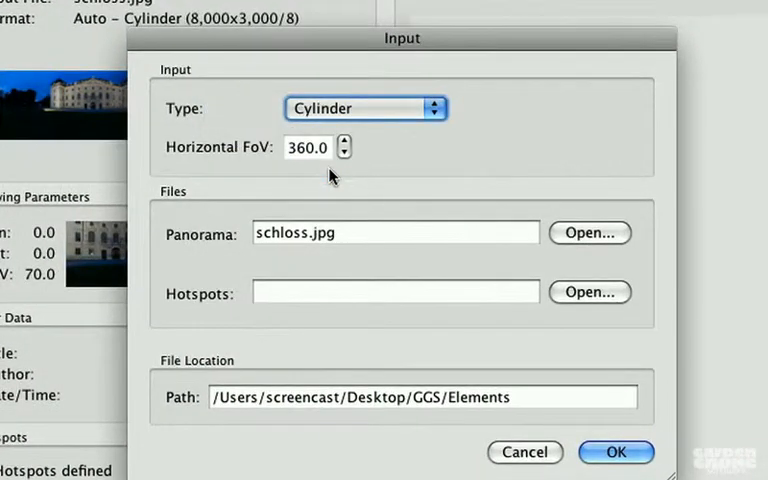
pyautogui.moveTo(295, 170)
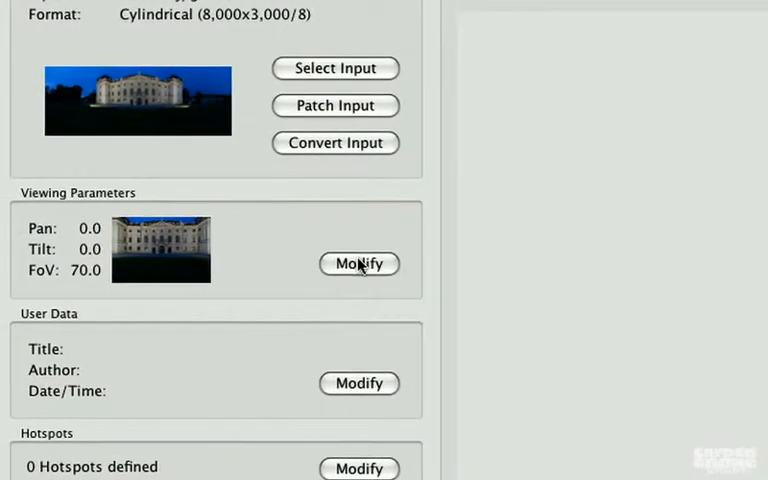
# Set the default view to pan -0.5, tilt 5.1, FoV 66 in Viewing Parameters
pyautogui.click(359, 264)
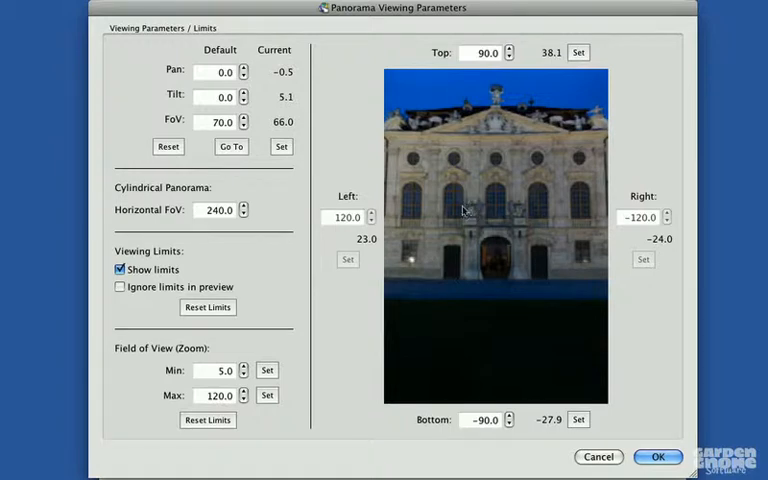
pyautogui.click(281, 147)
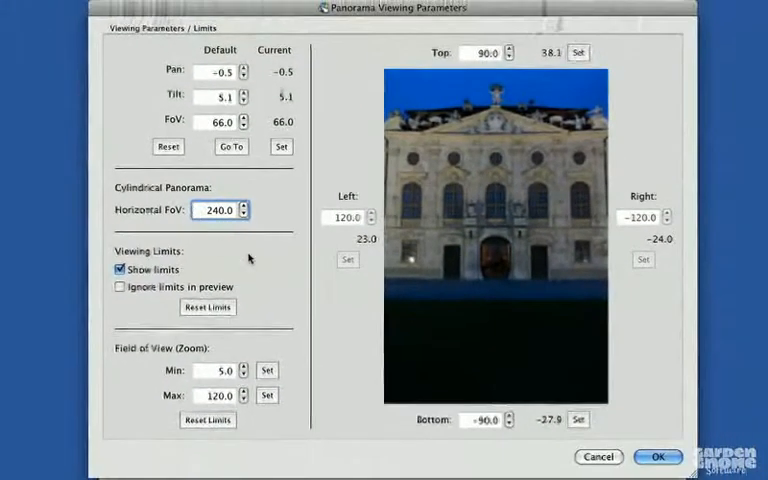
pyautogui.click(657, 457)
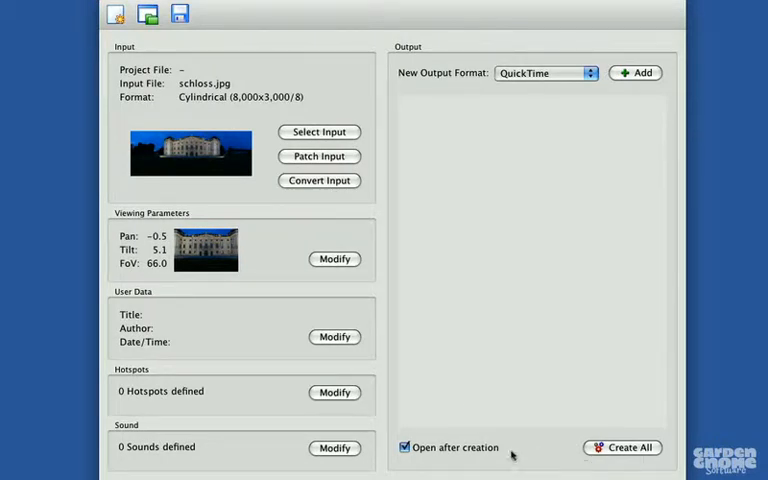
# Choose bluesbg.mp3 as the Sound File in the sound settings
pyautogui.click(334, 447)
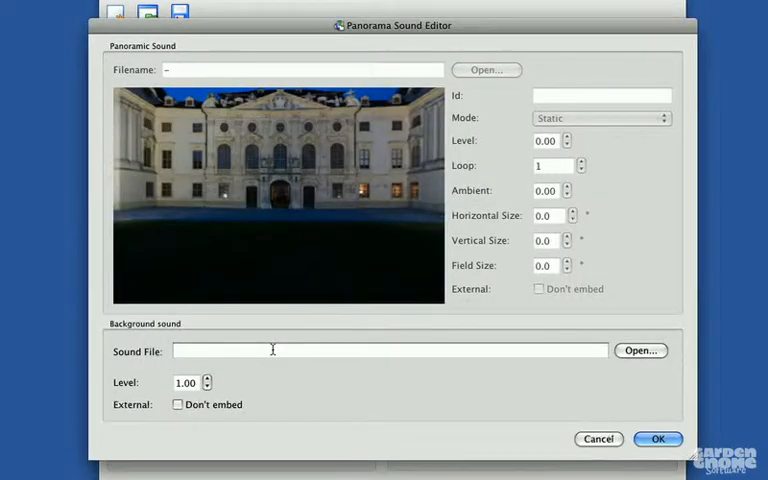
pyautogui.click(390, 350)
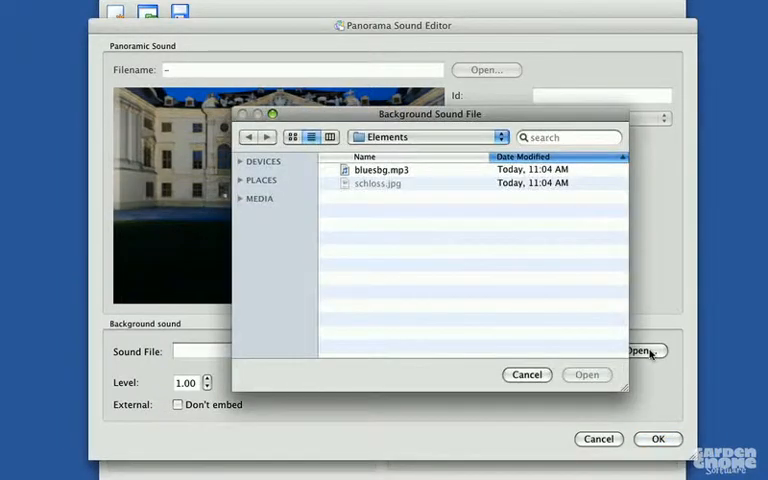
pyautogui.click(381, 169)
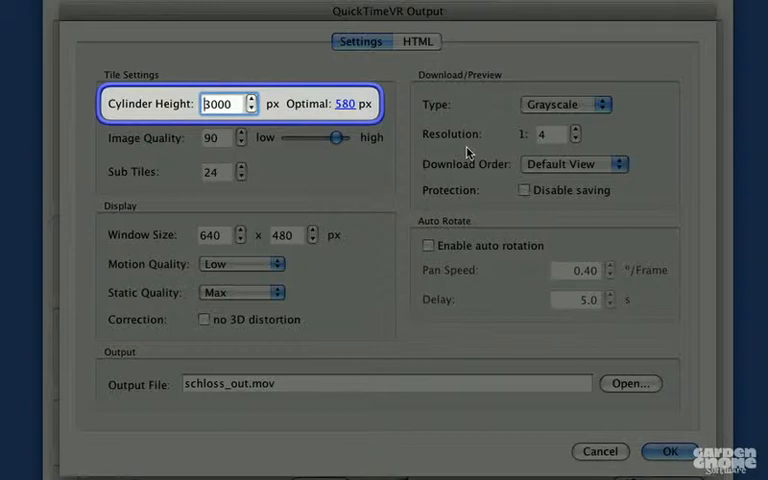
pyautogui.moveTo(350, 104)
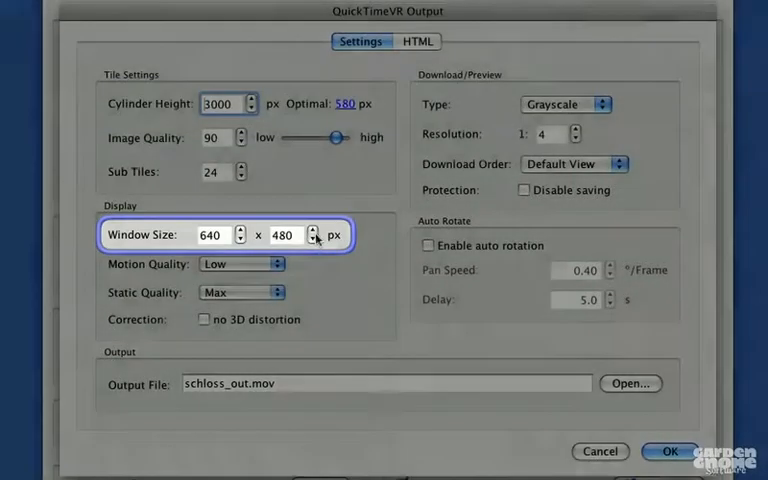
# Add a QuickTime output, schloss_out.mov, at the optimal 580 px height in a 640x480 window
pyautogui.click(313, 230)
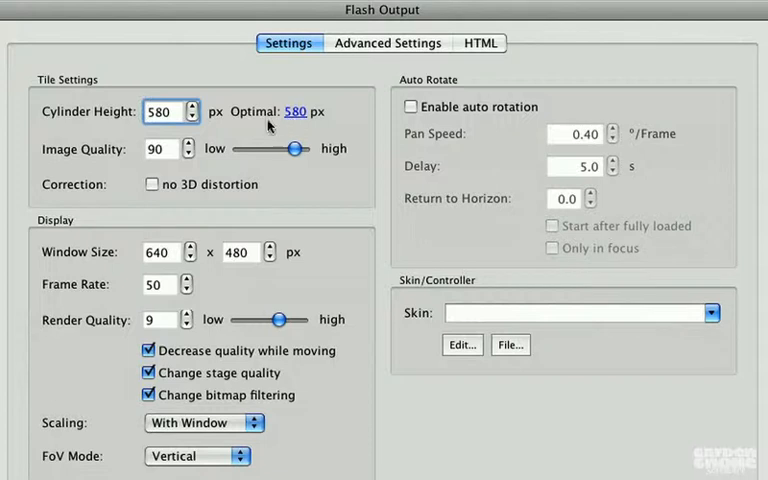
# Confirm Flash settings with 580 px height and auto rotation, leaving no-3D-distortion off
pyautogui.click(151, 184)
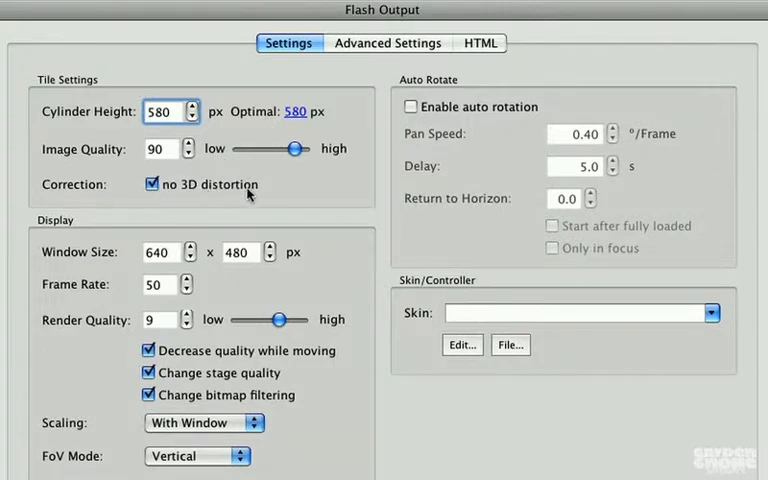
pyautogui.click(152, 184)
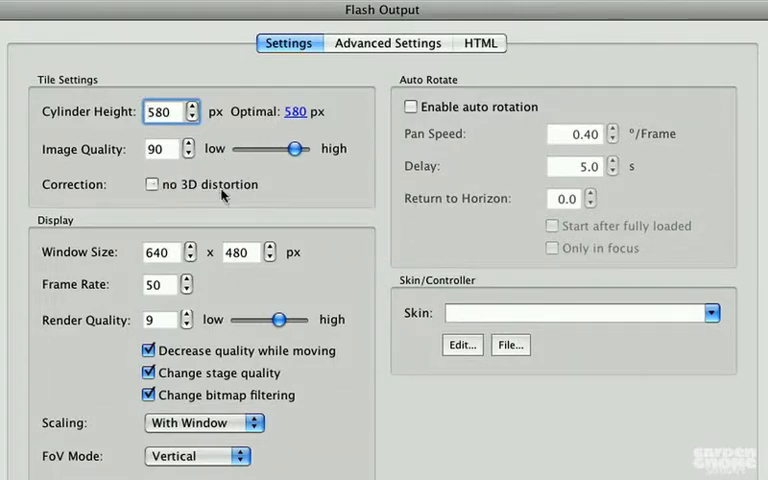
pyautogui.moveTo(272, 197)
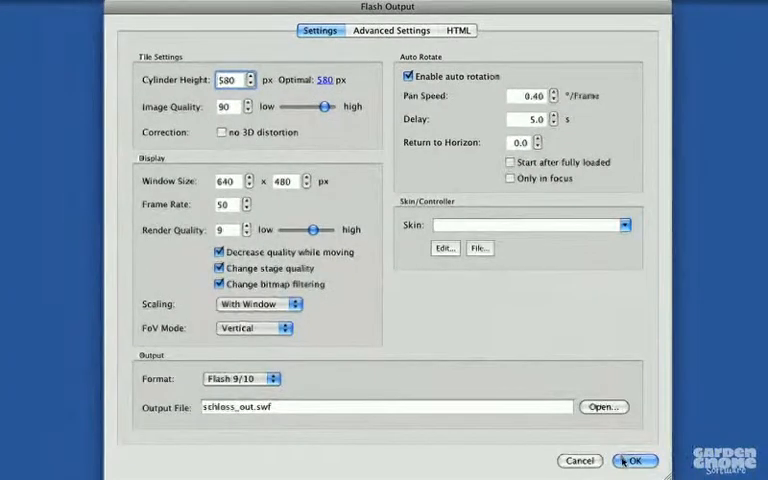
pyautogui.tripleClick(235, 80)
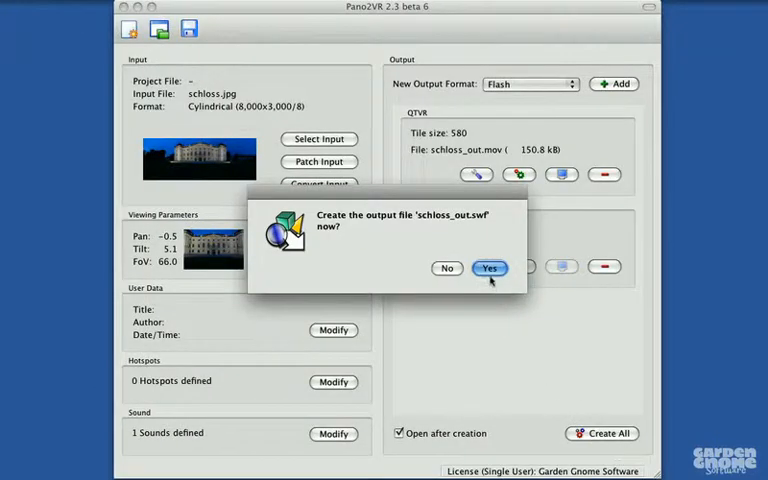
# Generate the 1.8 MB Flash file schloss_out.swf
pyautogui.click(490, 268)
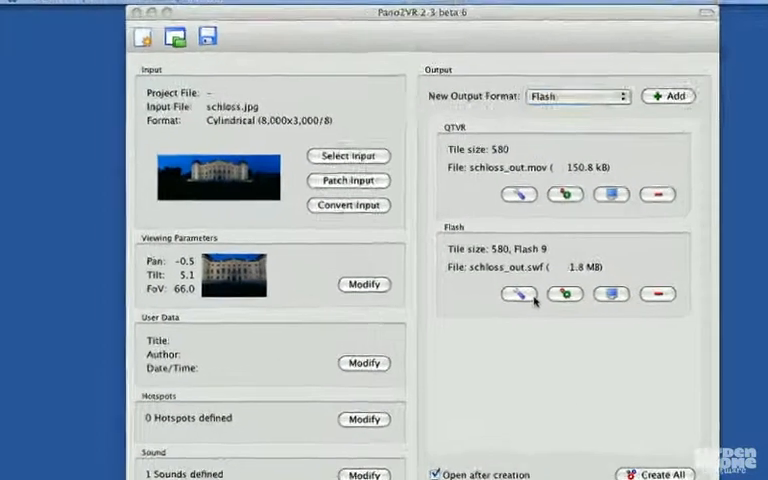
pyautogui.click(518, 294)
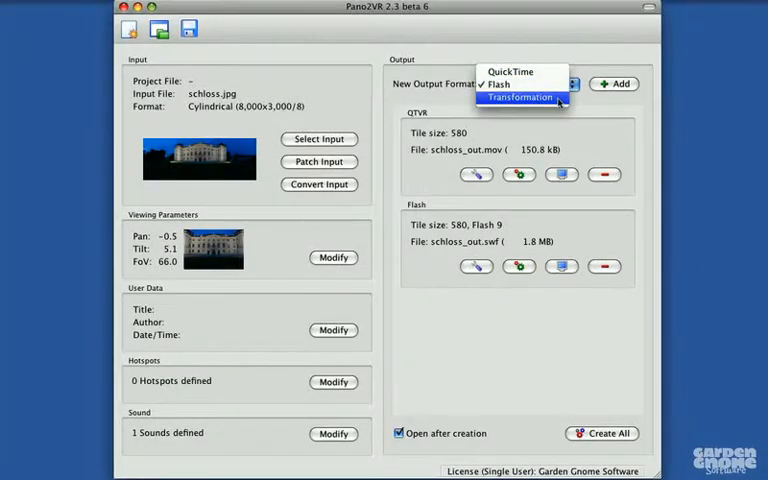
# Add a Transformation/Thumbnail output and bring up its projection Type list
pyautogui.click(521, 97)
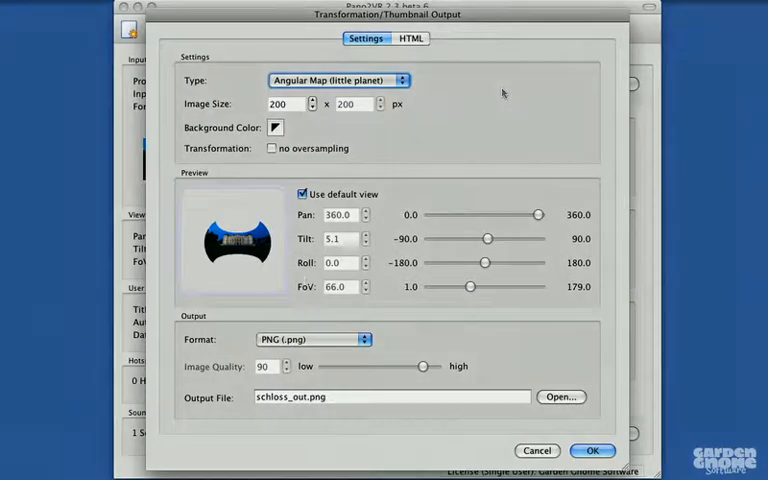
pyautogui.click(232, 245)
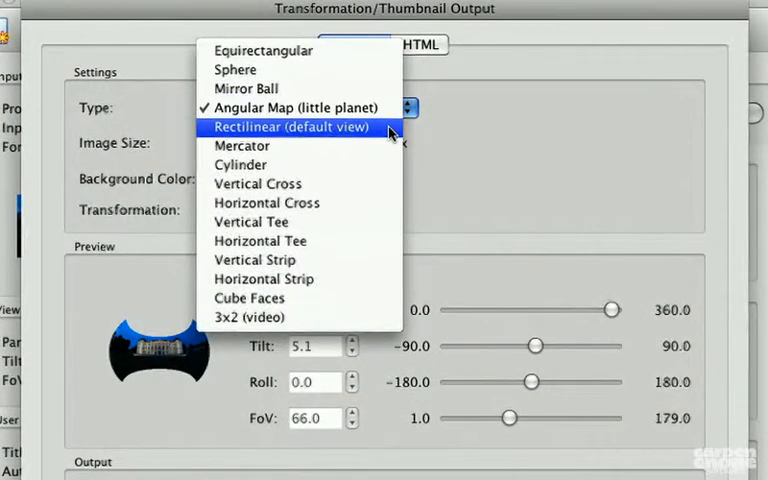
# Generate a rectilinear 200×200 PNG thumbnail at tilt 13.2 and FoV 101.9
pyautogui.click(291, 127)
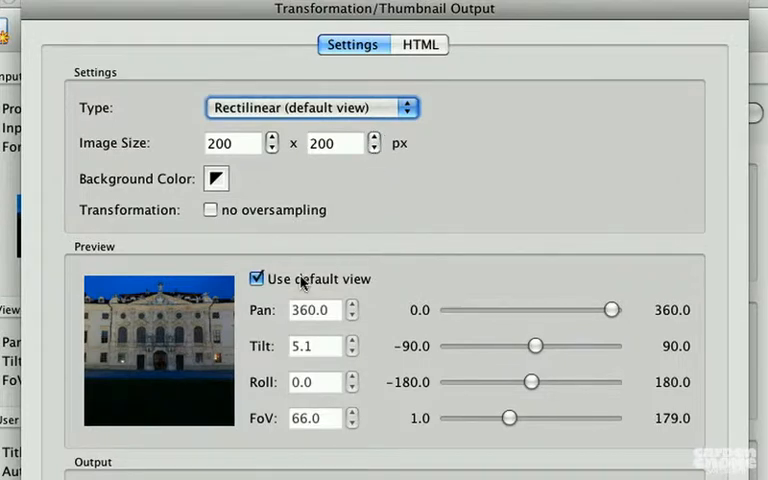
pyautogui.click(256, 278)
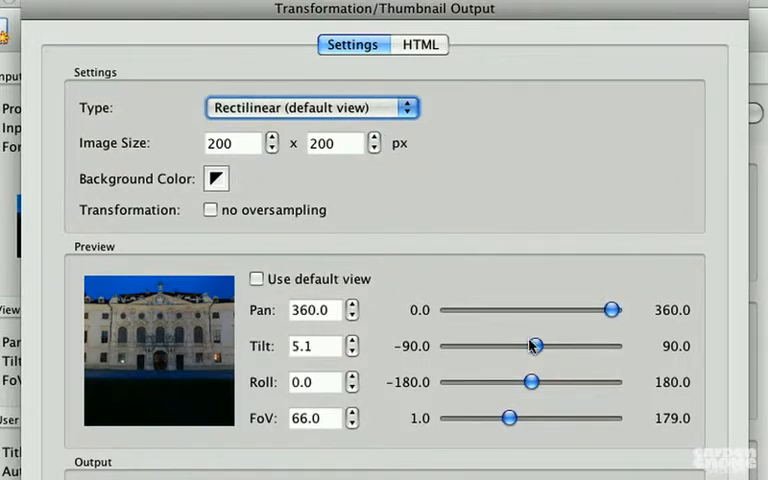
pyautogui.moveTo(530, 357)
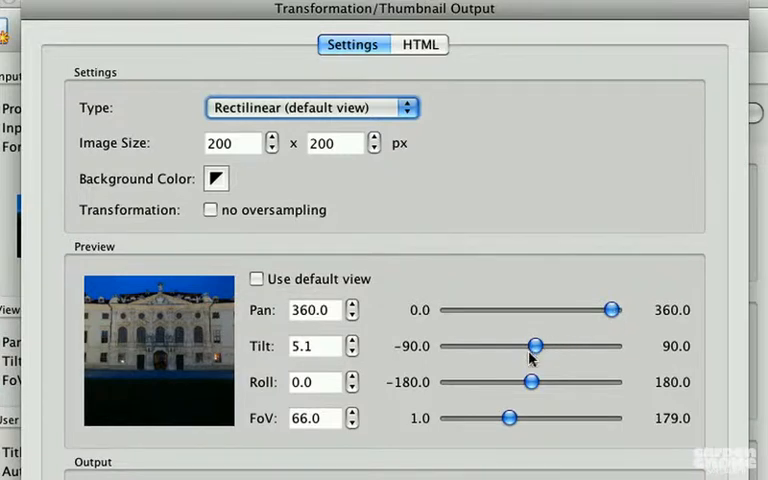
pyautogui.moveTo(532, 346); pyautogui.dragTo(542, 345)
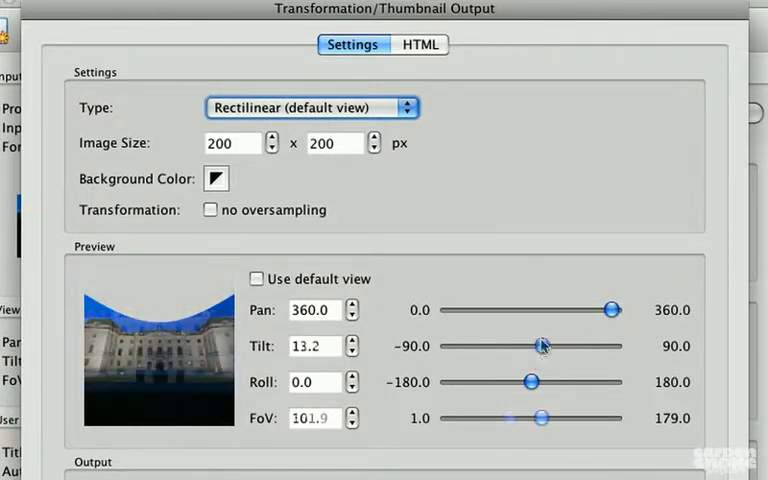
pyautogui.scroll(-3)
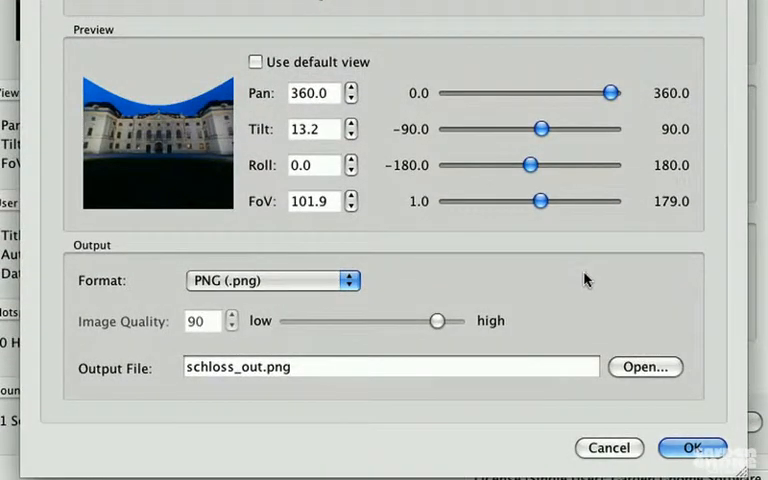
pyautogui.click(691, 447)
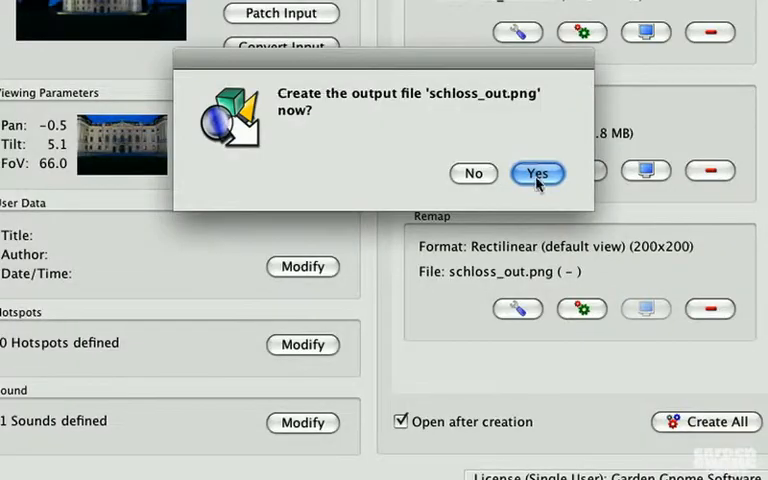
pyautogui.click(537, 173)
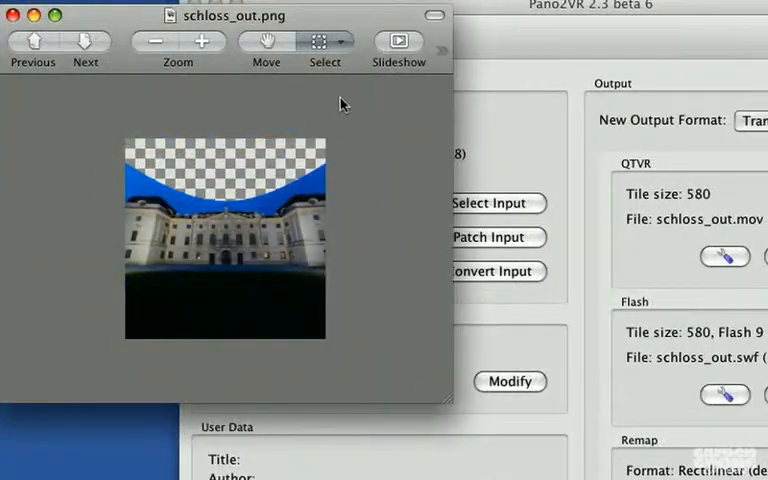
pyautogui.moveTo(405, 357)
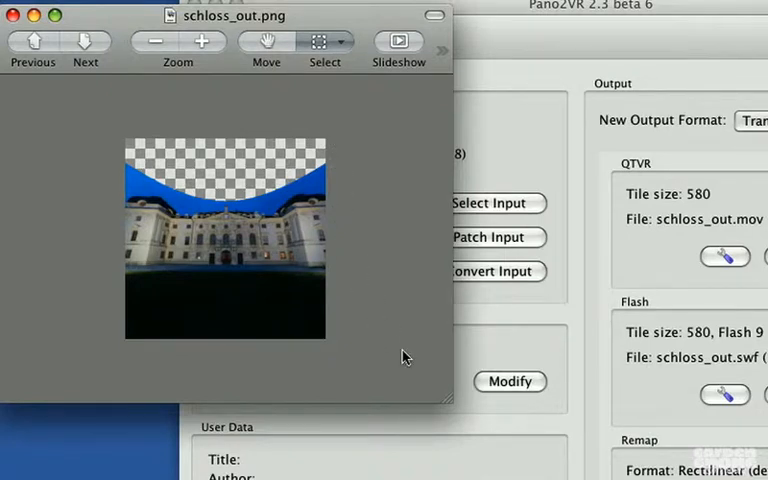